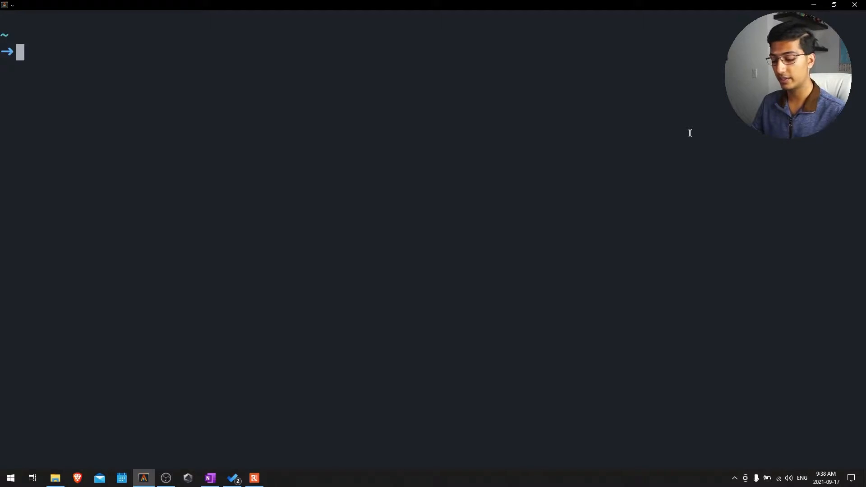
# Type xargs, trim its last letter, then cancel the half-typed command
pyautogui.write('xargs')
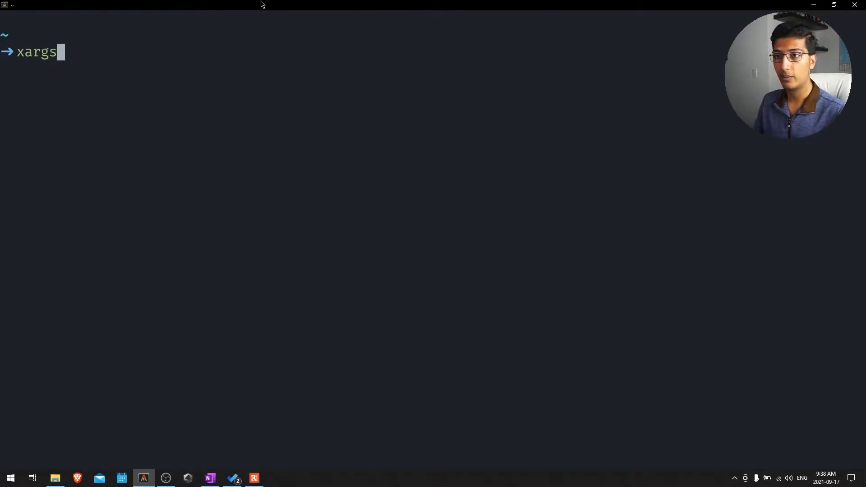
pyautogui.press('Backspace')
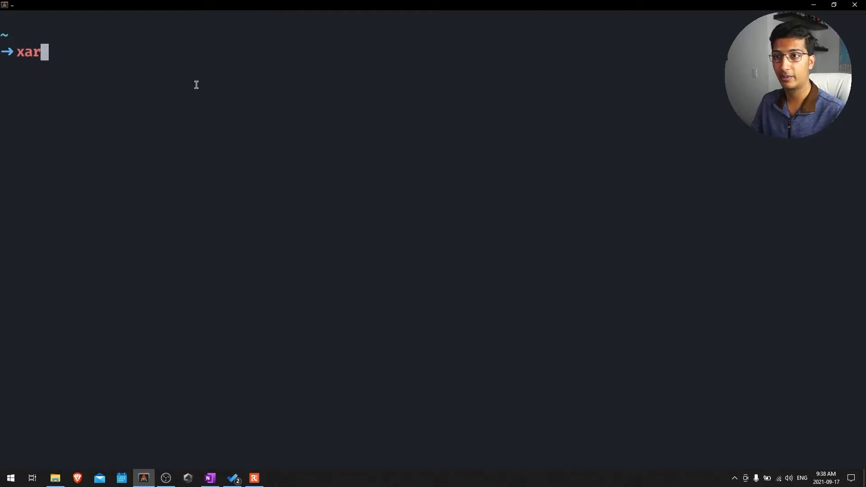
pyautogui.press('ctrl+u')
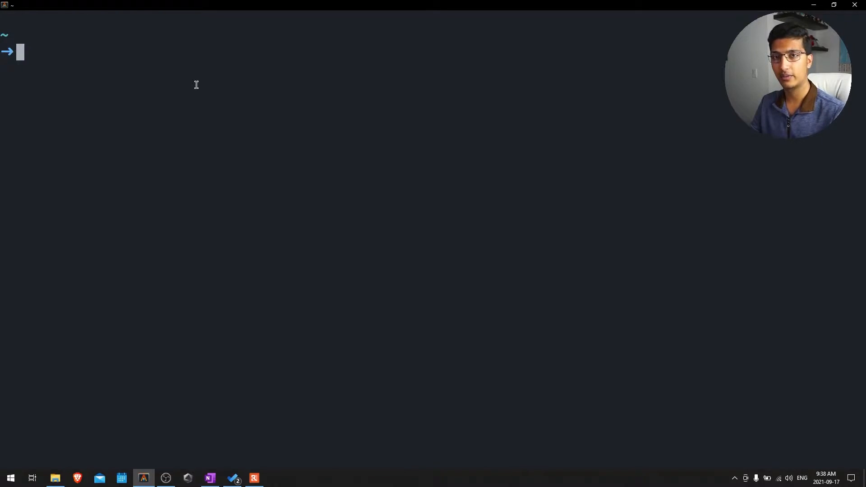
# Retype xargs with the ./youtube/ path, then erase the path and trailing space
pyautogui.write('xargs')
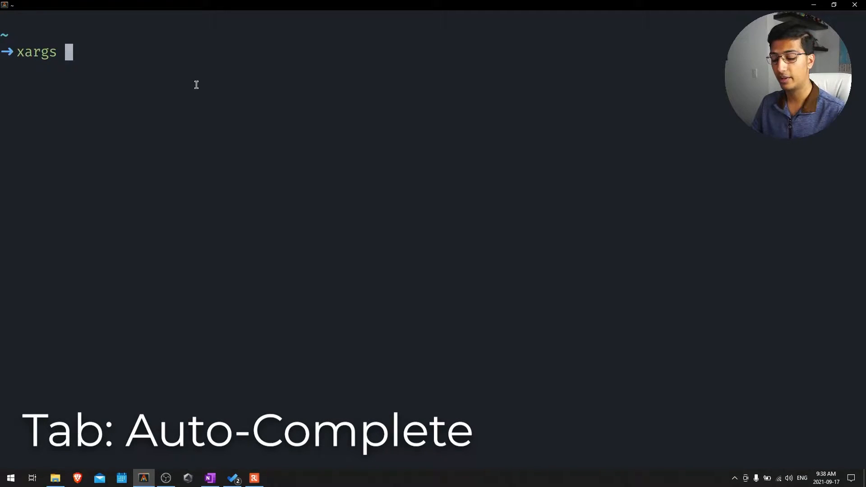
pyautogui.write('./')
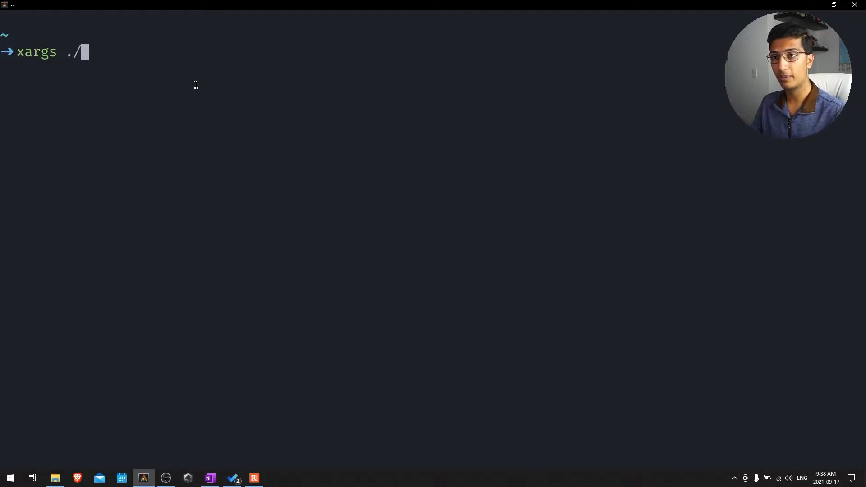
pyautogui.write('youtube/python_tutorials/')
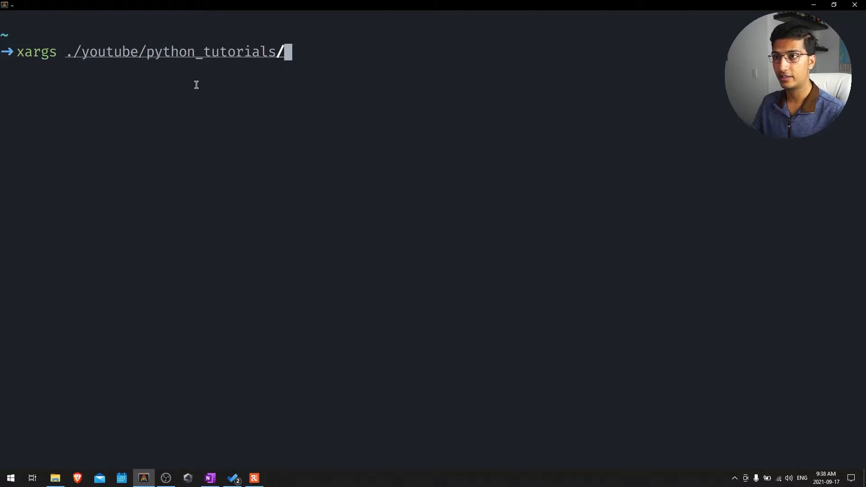
pyautogui.press('ctrl+w')
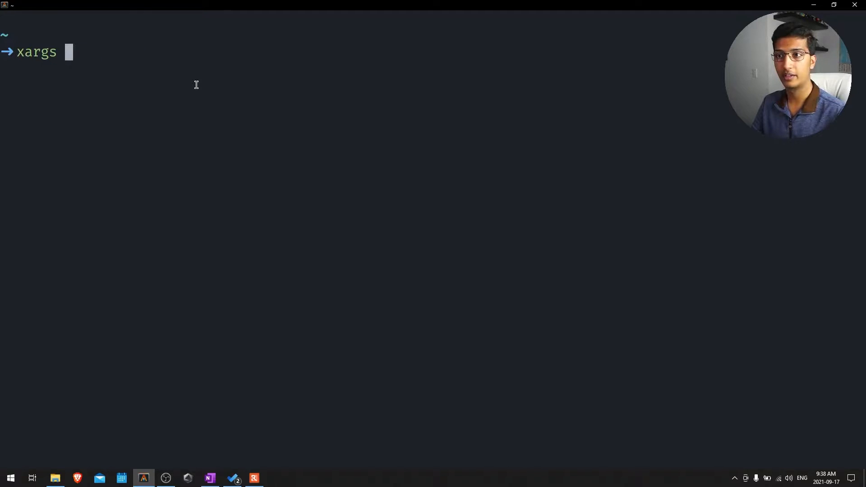
pyautogui.press('backspace')
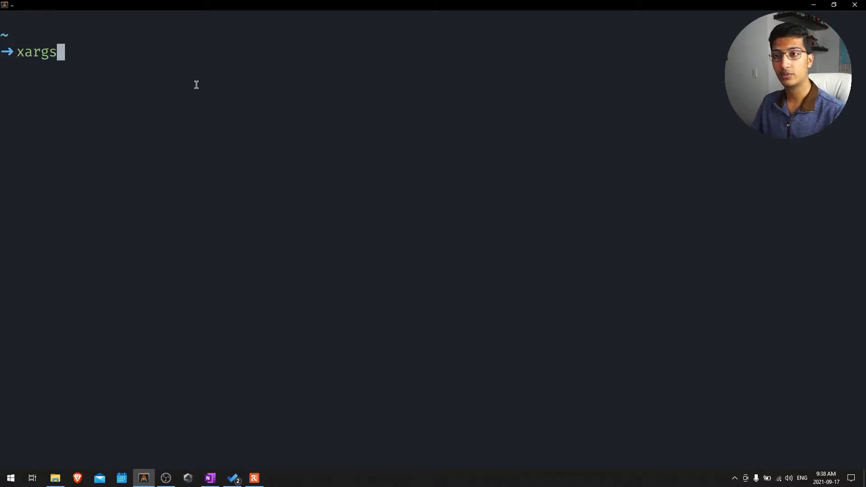
# Open test.py in nvim and run the test.py script
pyautogui.write('nvim test.py')
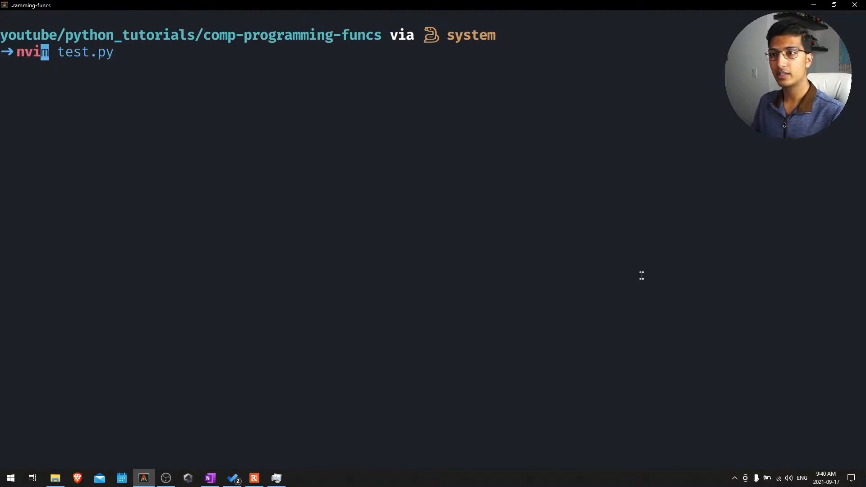
pyautogui.press('Return')
pyautogui.write('py')
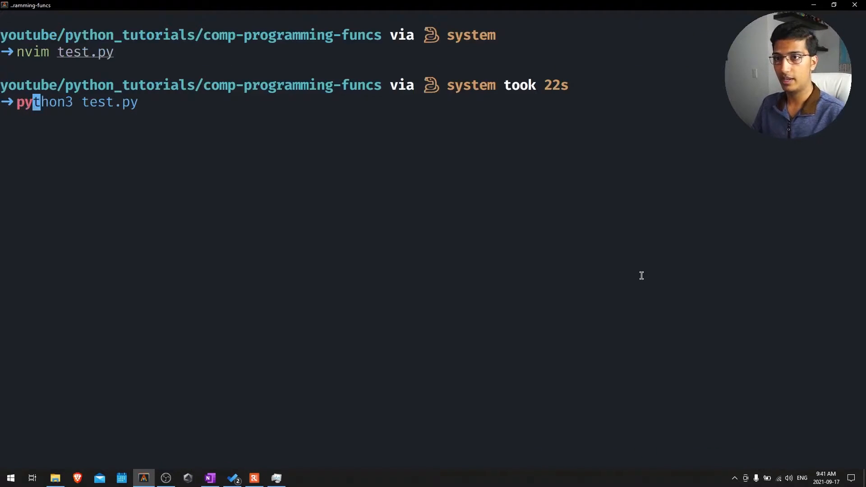
pyautogui.press('Return')
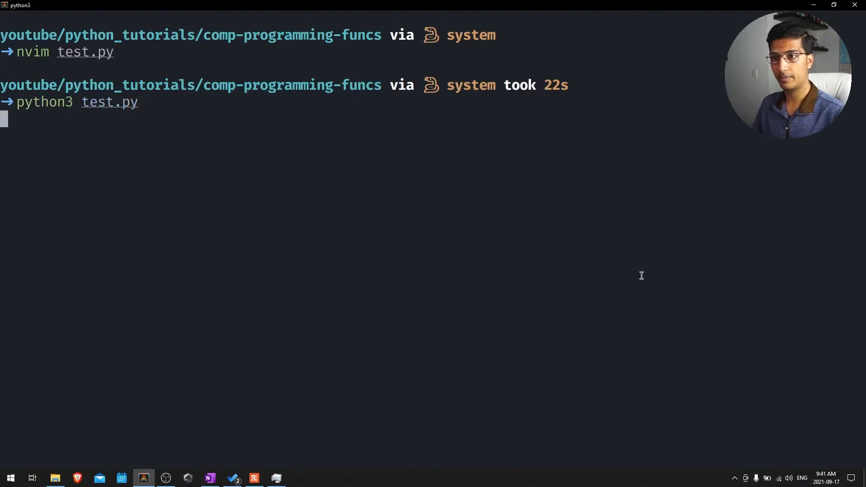
pyautogui.moveTo(539, 229)
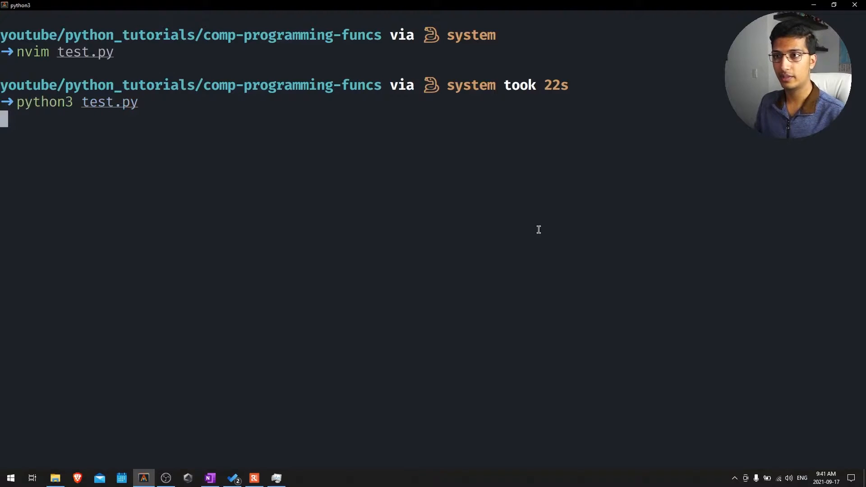
# Interrupt the running script, then start and leave the python3 interpreter
pyautogui.press('ctrl+c')
pyautogui.write('python')
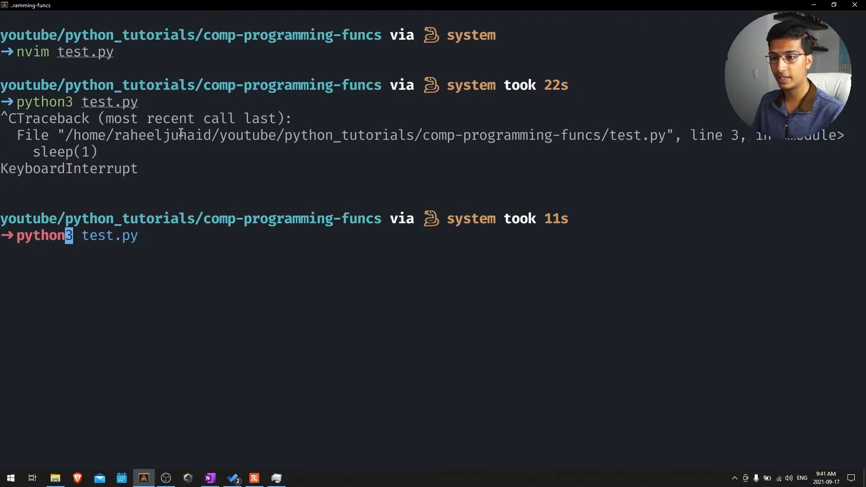
pyautogui.press('Return')
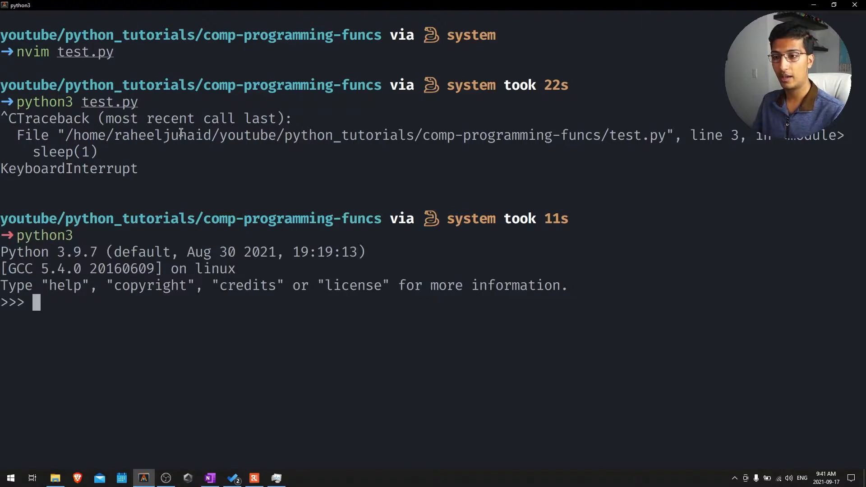
pyautogui.press('ctrl+c')
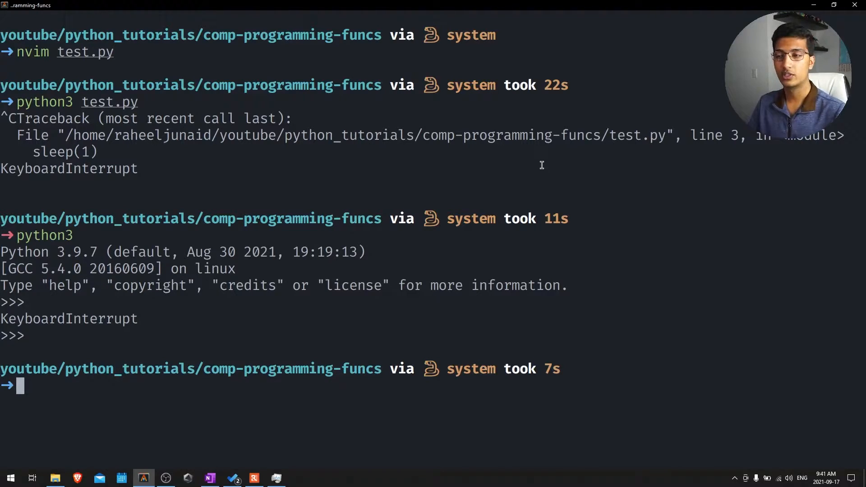
pyautogui.moveTo(316, 272)
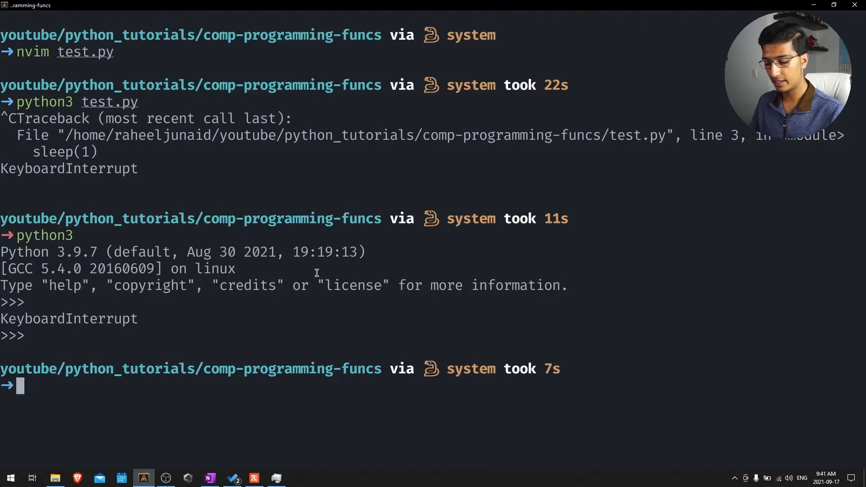
# Type sudo ls, jump between line end and start, then discard the line
pyautogui.write('sudo ls')
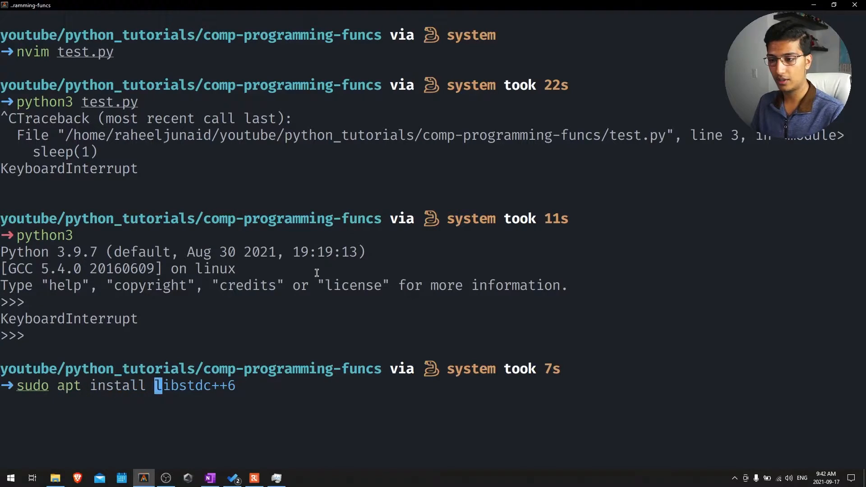
pyautogui.press('End')
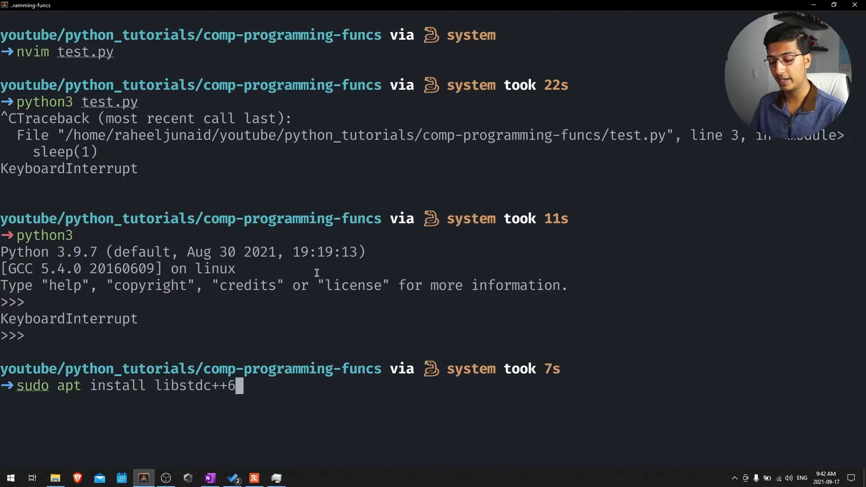
pyautogui.press('ctrl+a')
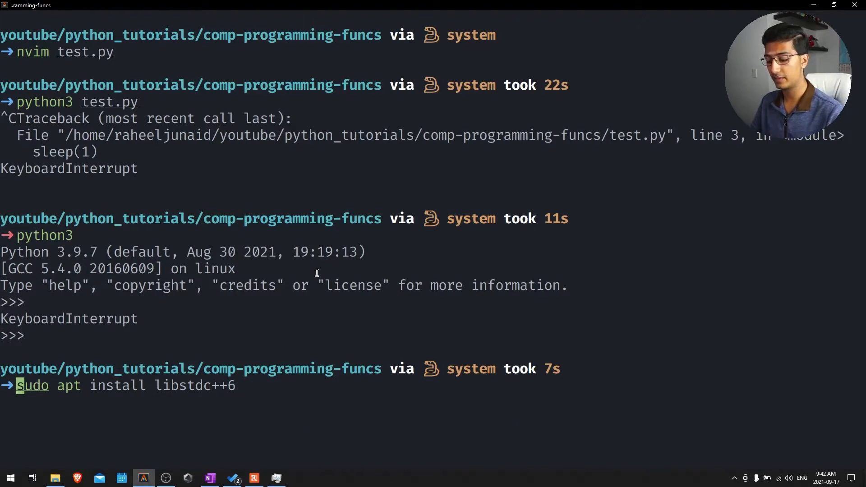
pyautogui.press('ctrl+e')
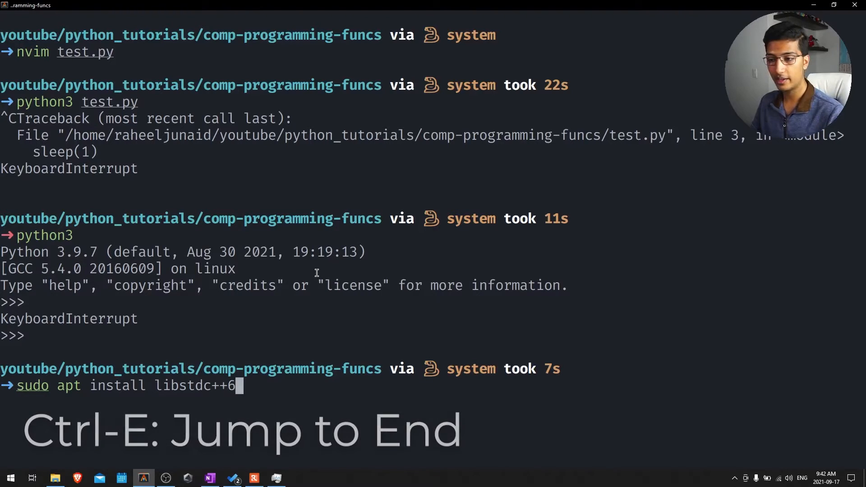
pyautogui.press('ctrl+u')
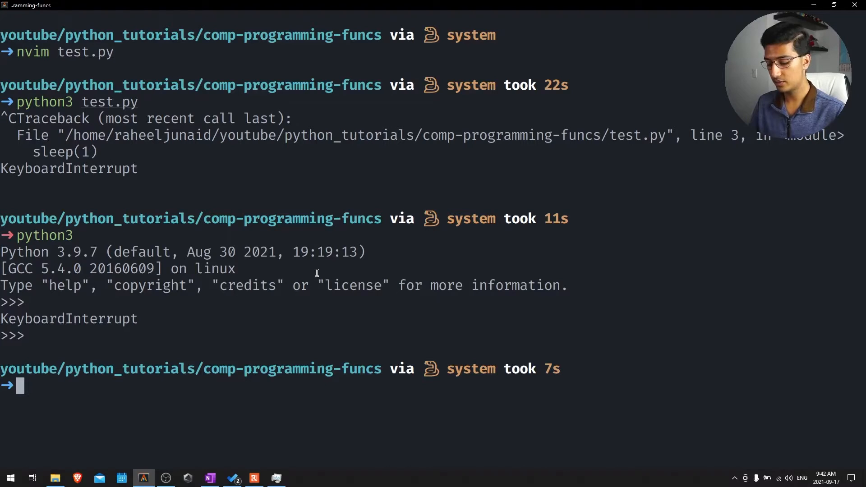
# Browse history with Ctrl-P and Ctrl-N, then type python3 and clear it
pyautogui.press('ctrl+p')
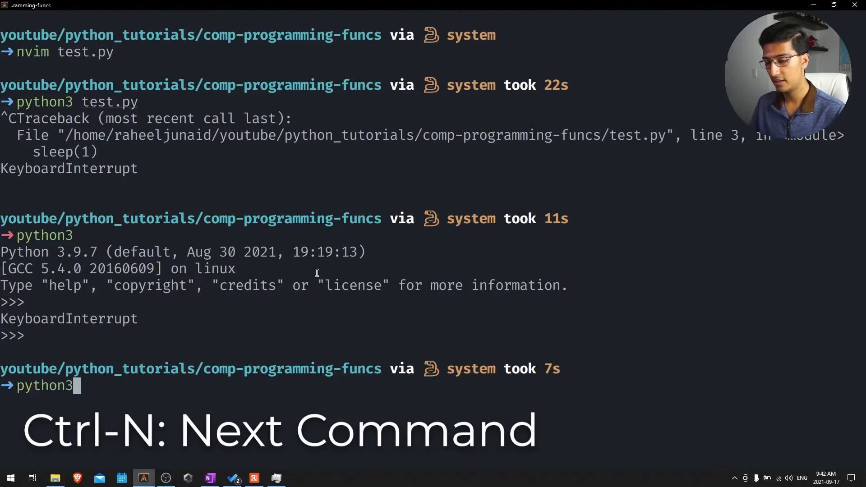
pyautogui.press('ctrl+n')
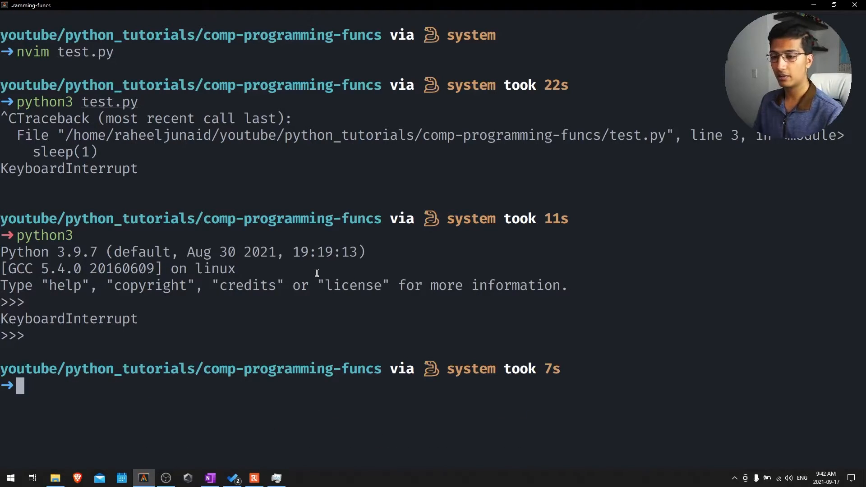
pyautogui.write('python3')
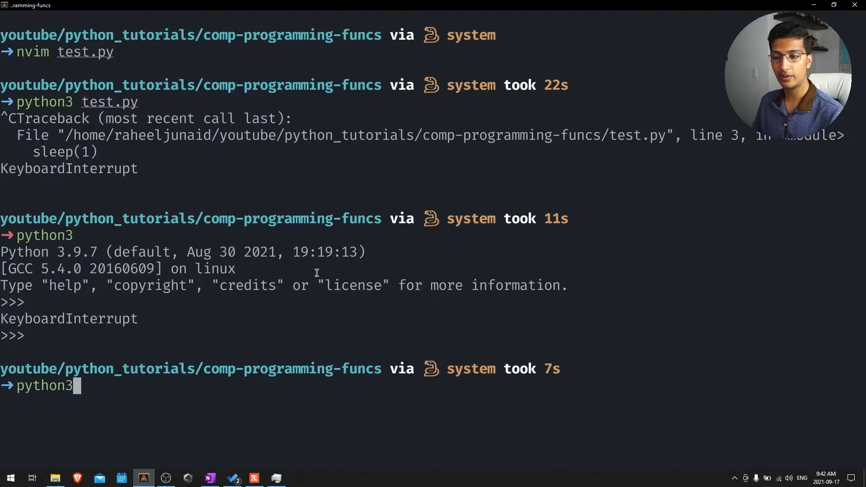
pyautogui.press('Ctrl+u')
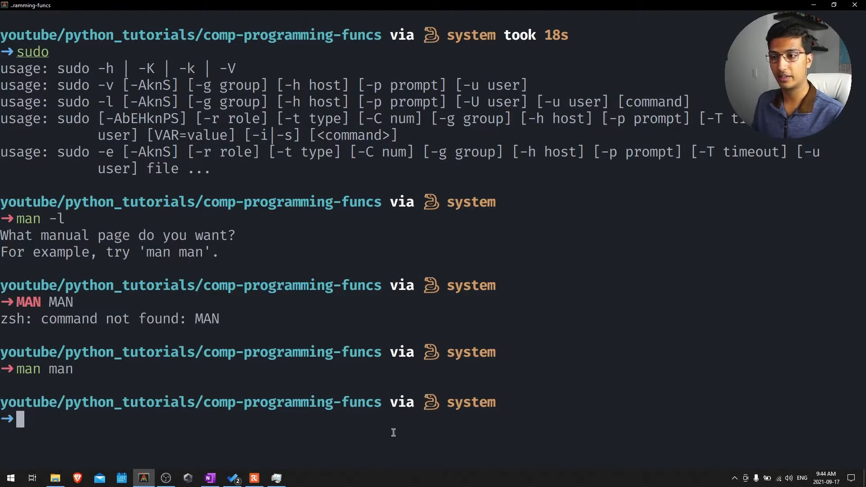
# Enter cd youtube/python_tutorials/comp-programming-funcs, clear the screen with Ctrl-L, and run sudo ls
pyautogui.write('cd youtube/python_tutorials/comp-programming-funcs')
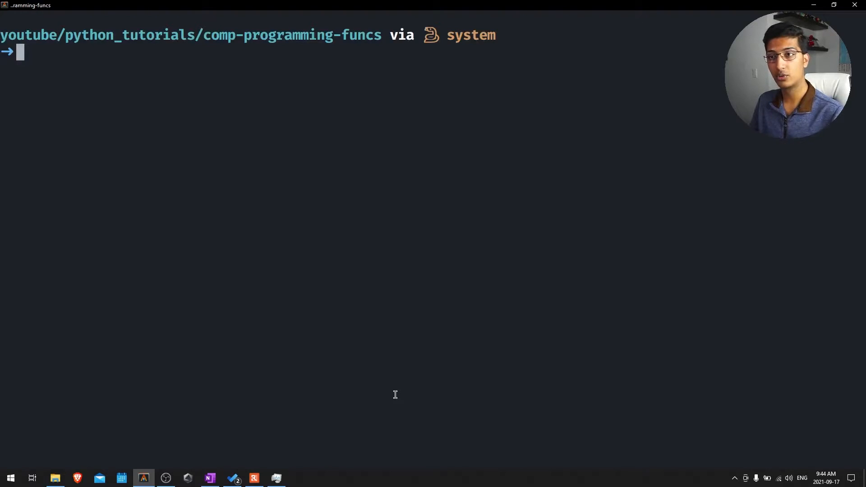
pyautogui.press('ctrl+l')
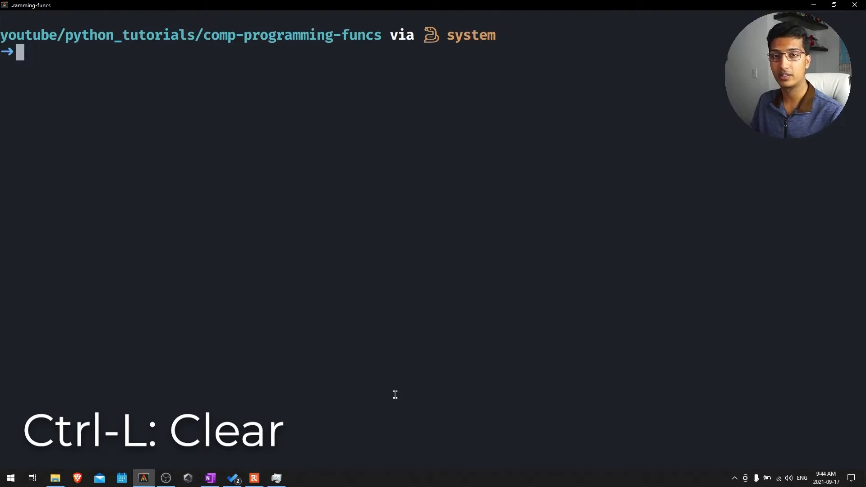
pyautogui.write('sudo ls')
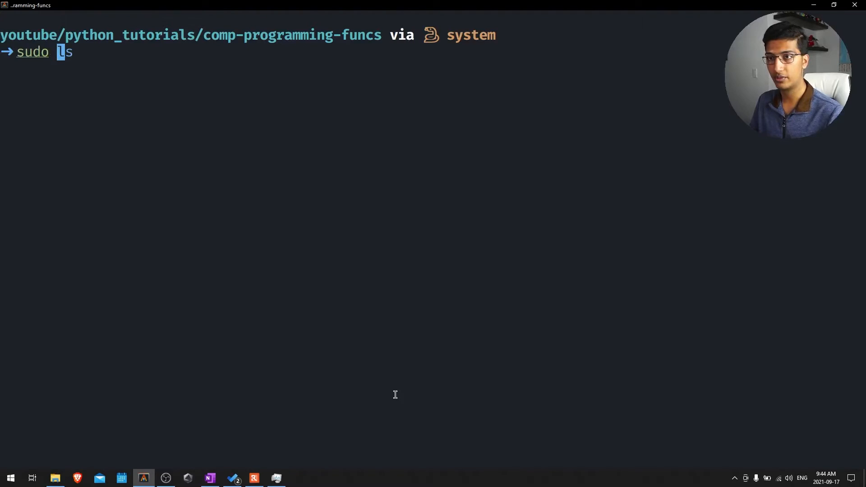
pyautogui.press('Return')
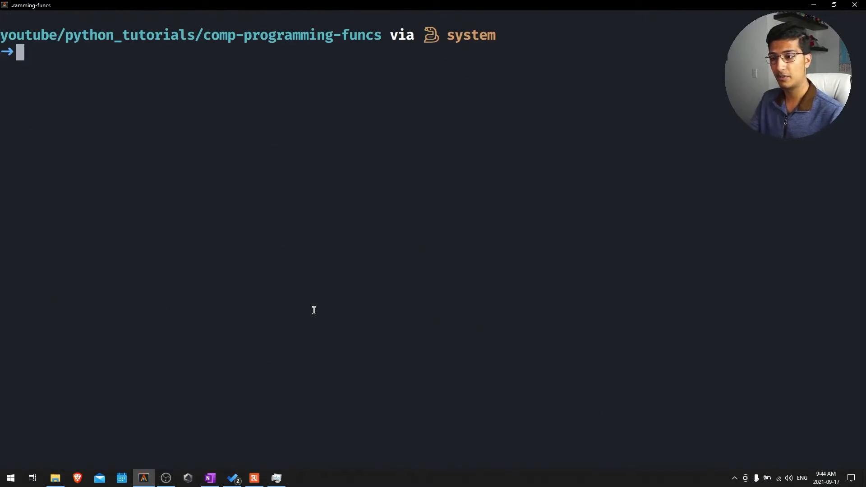
pyautogui.press('Return')
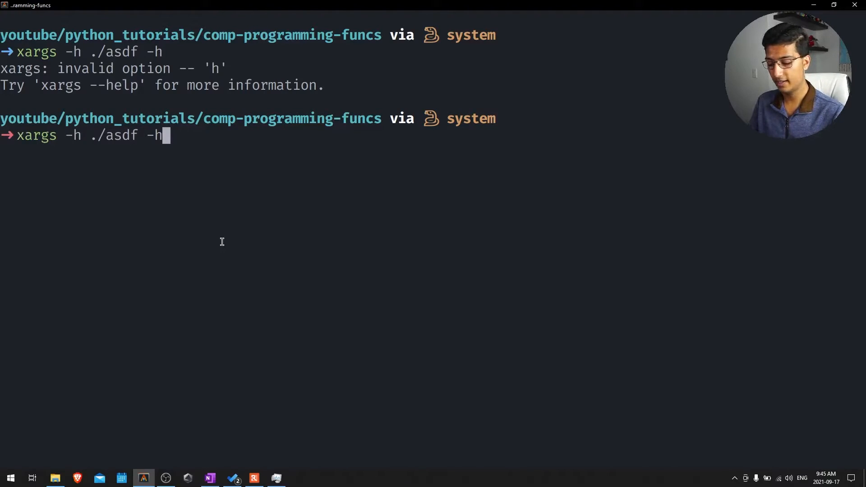
pyautogui.press('ctrl+u')
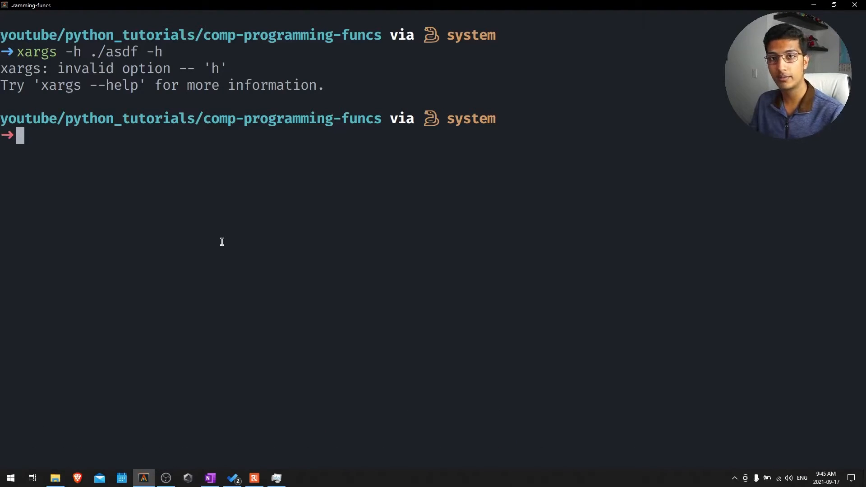
pyautogui.press('ctrl+l')
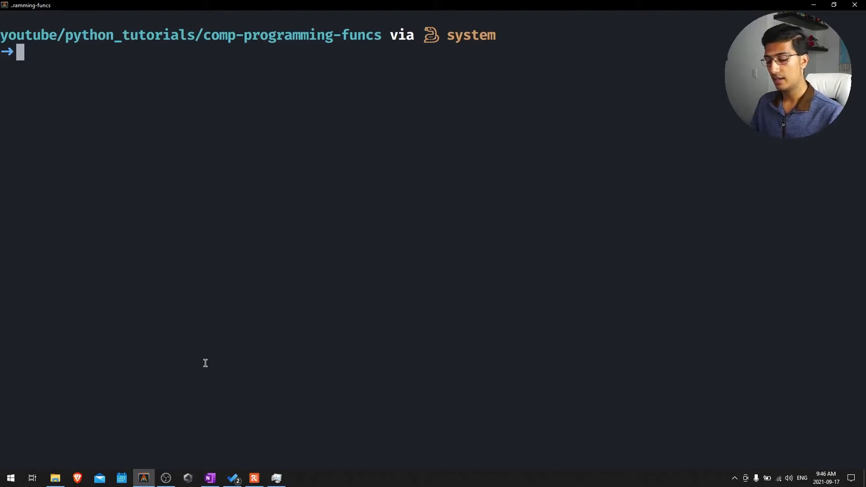
pyautogui.write('xargs -h ./asdf -h')
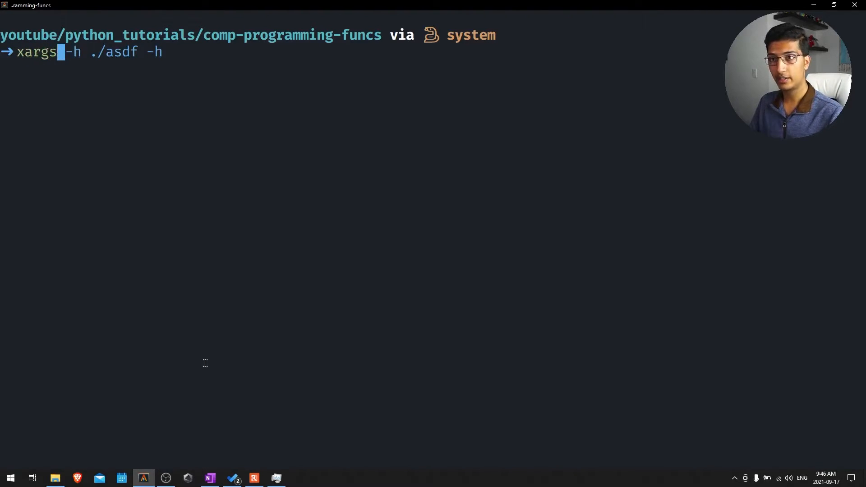
pyautogui.press('End')
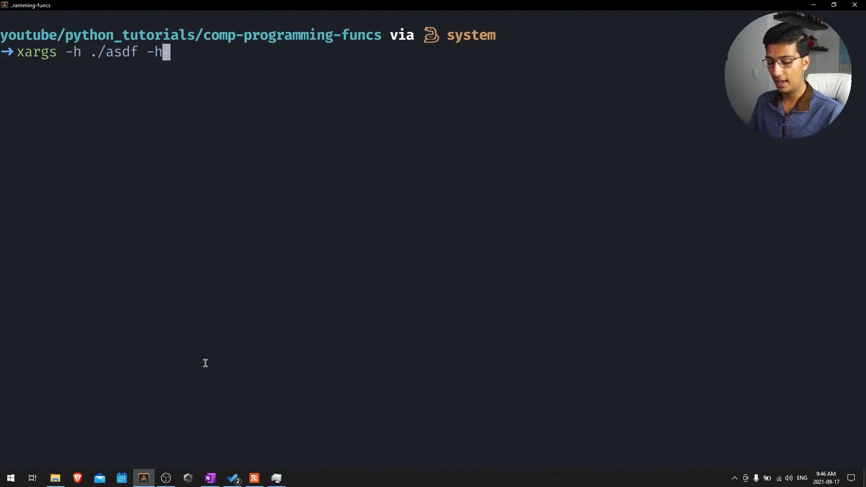
pyautogui.press('Ctrl+w')
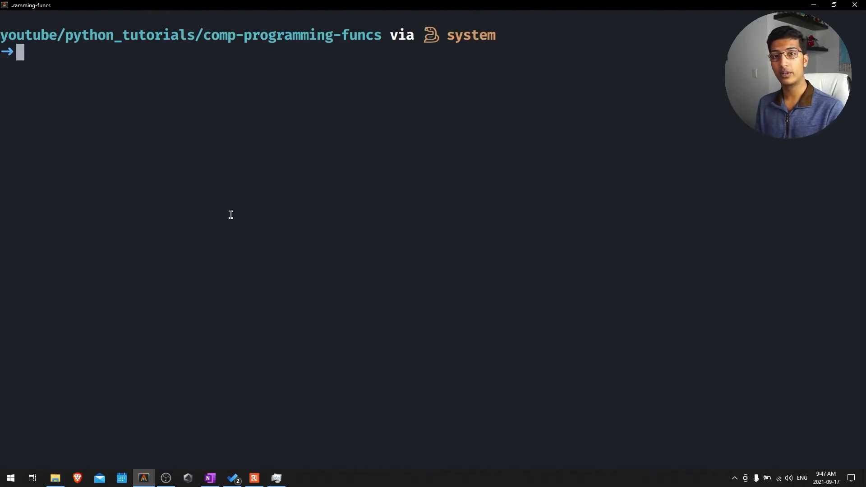
# Reverse-search history for 'sud', then submit an empty line for a new prompt
pyautogui.press('ctrl+r')
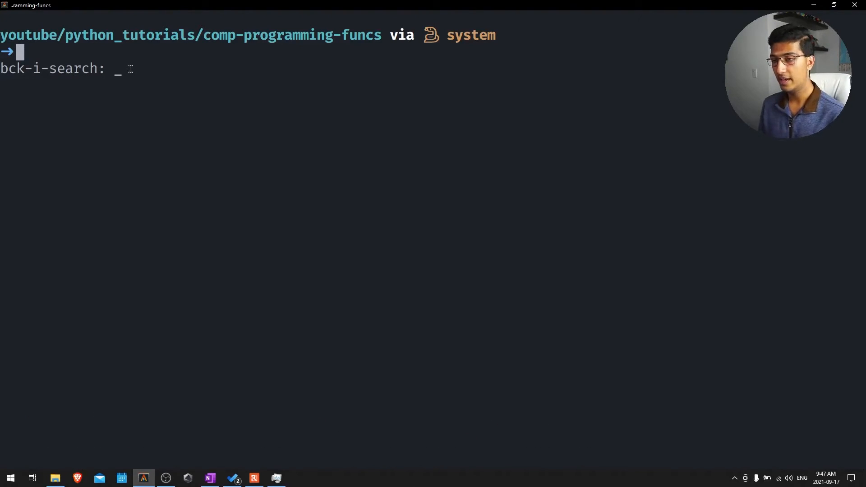
pyautogui.write('sud')
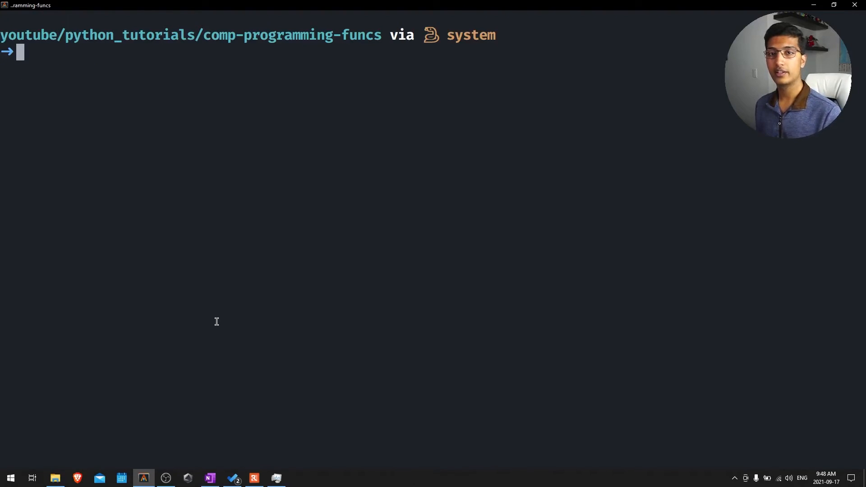
pyautogui.press('Return')
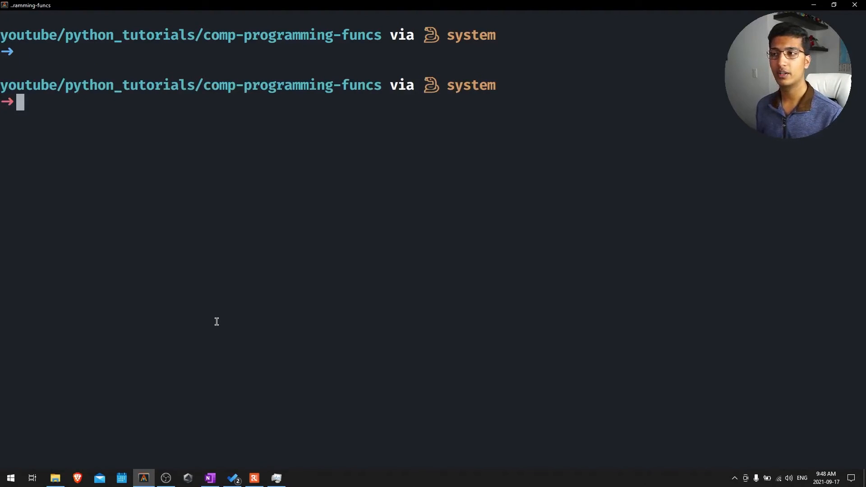